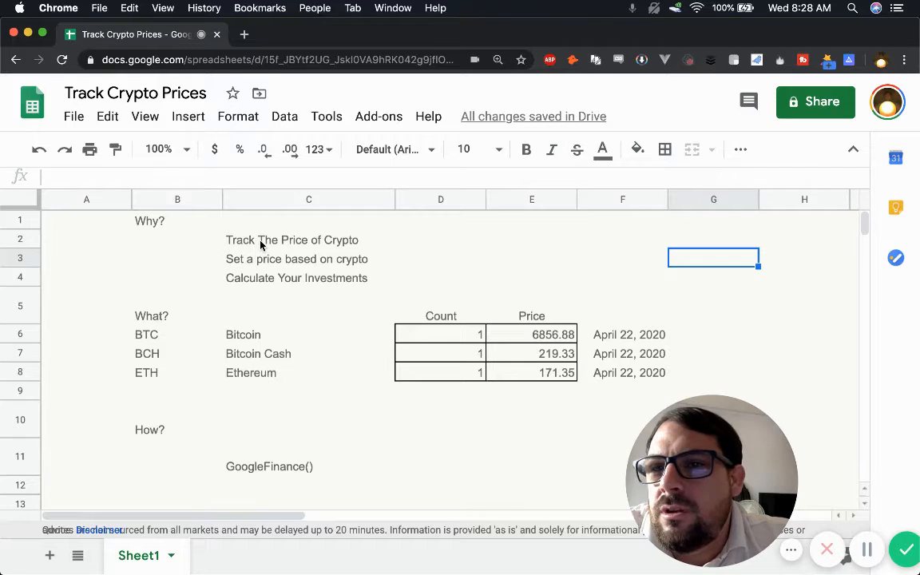
# - Point out the three reasons: track crypto prices, set a price based on crypto, calculate investments
pyautogui.click(292, 240)
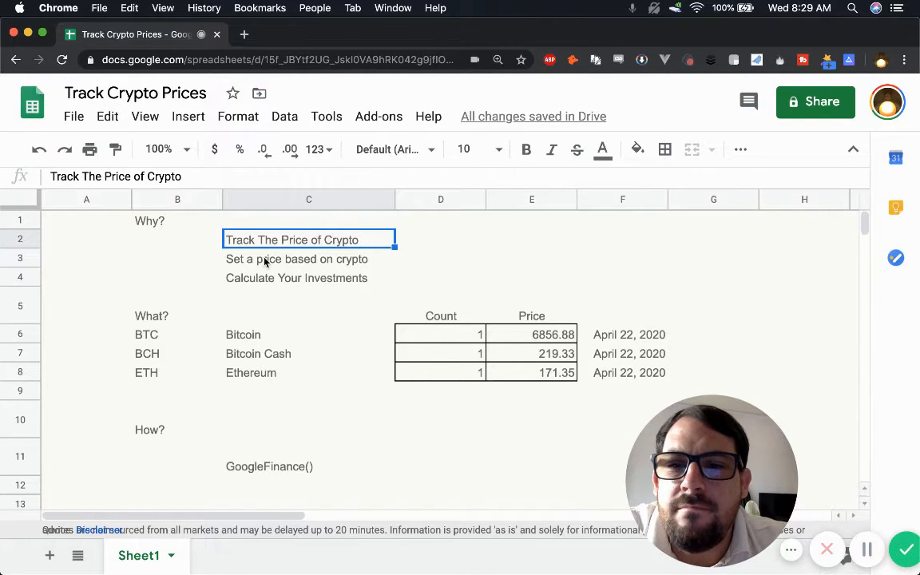
pyautogui.click(308, 258)
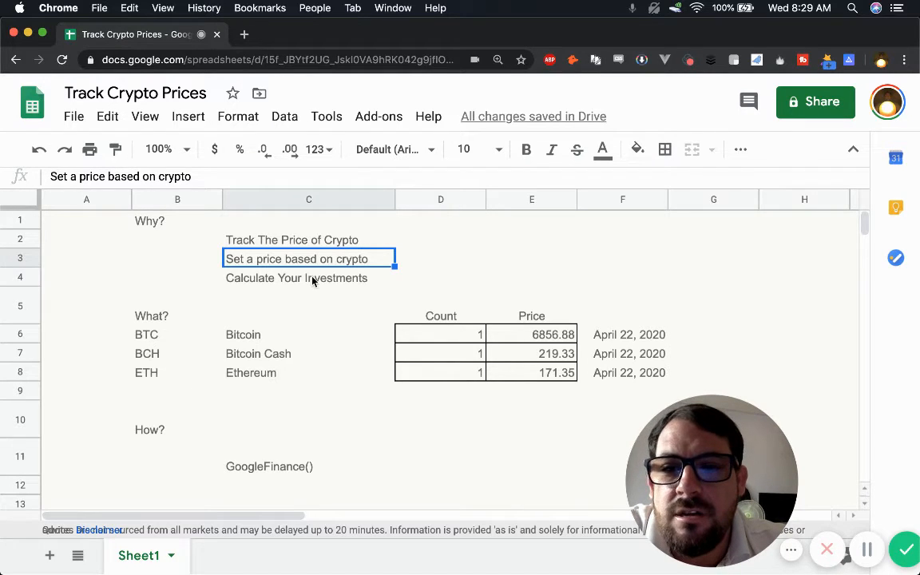
pyautogui.click(309, 277)
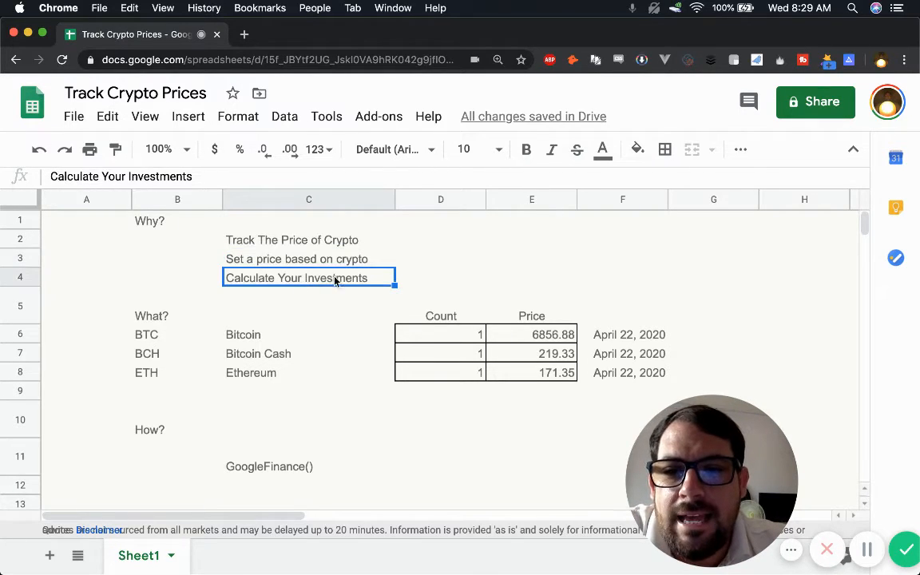
pyautogui.moveTo(438, 298)
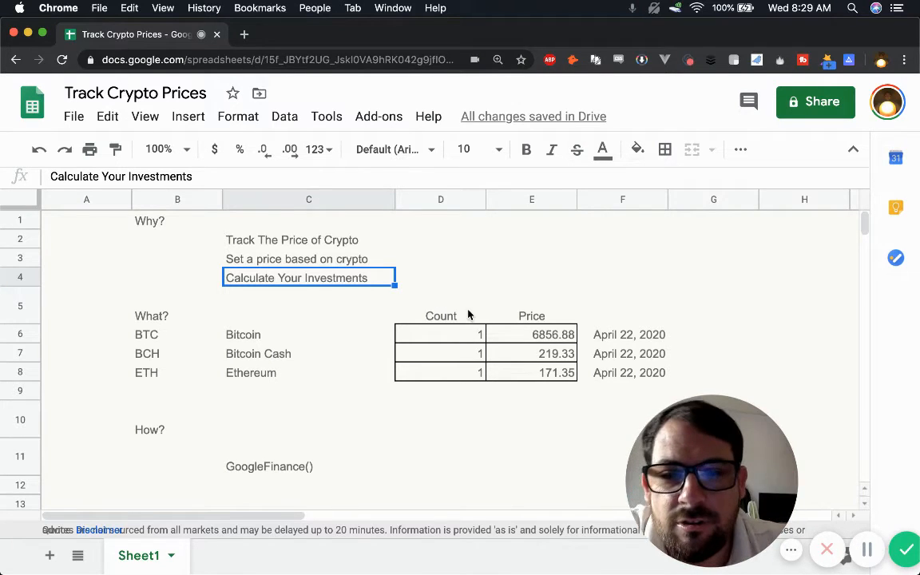
# - Change the holding counts to 2 BTC, 1.3 BCH and 3.4 ETH, noting the GoogleFinance() note
pyautogui.click(441, 334)
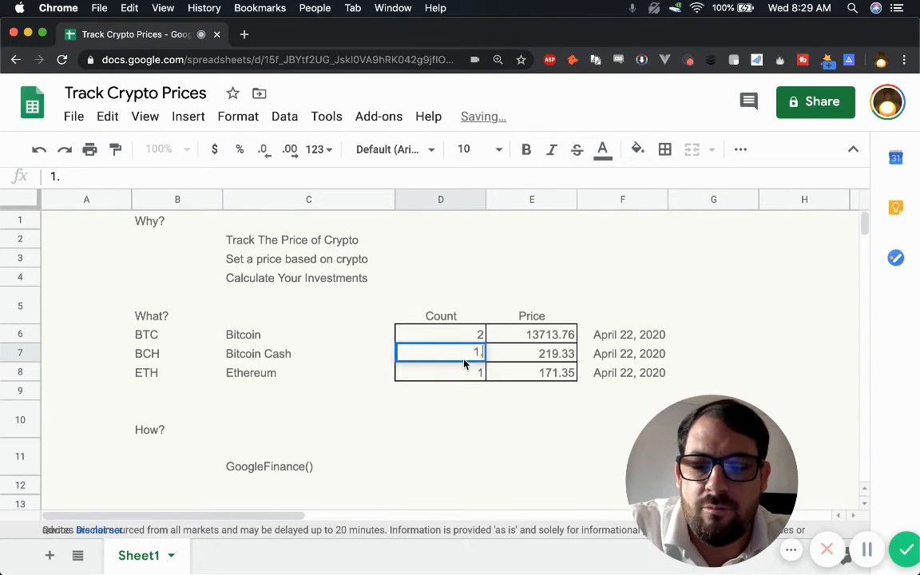
pyautogui.write('1.3')
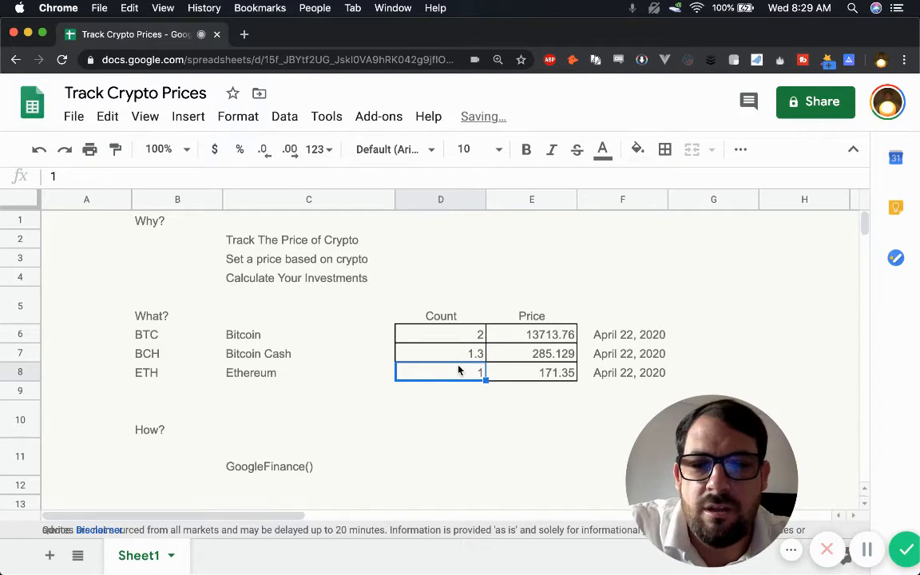
pyautogui.write('3.4')
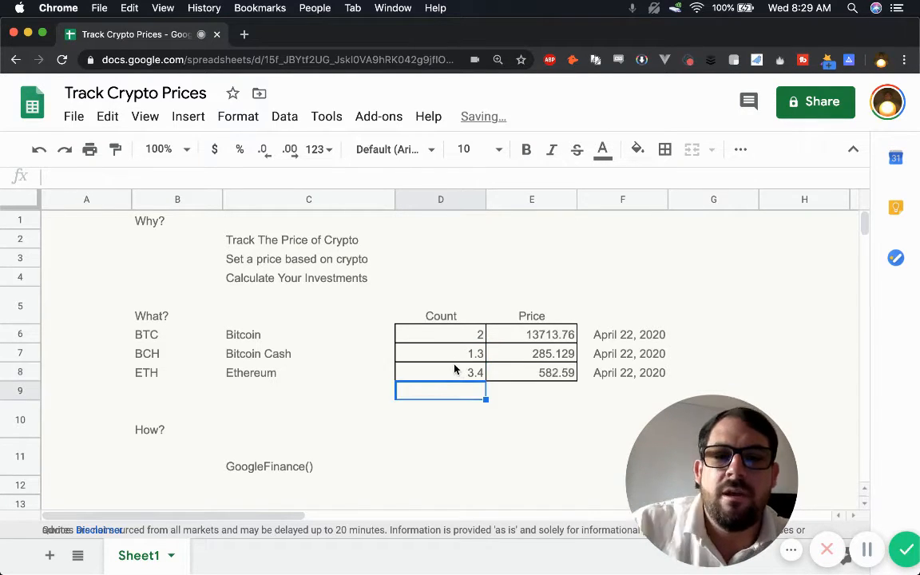
pyautogui.click(531, 373)
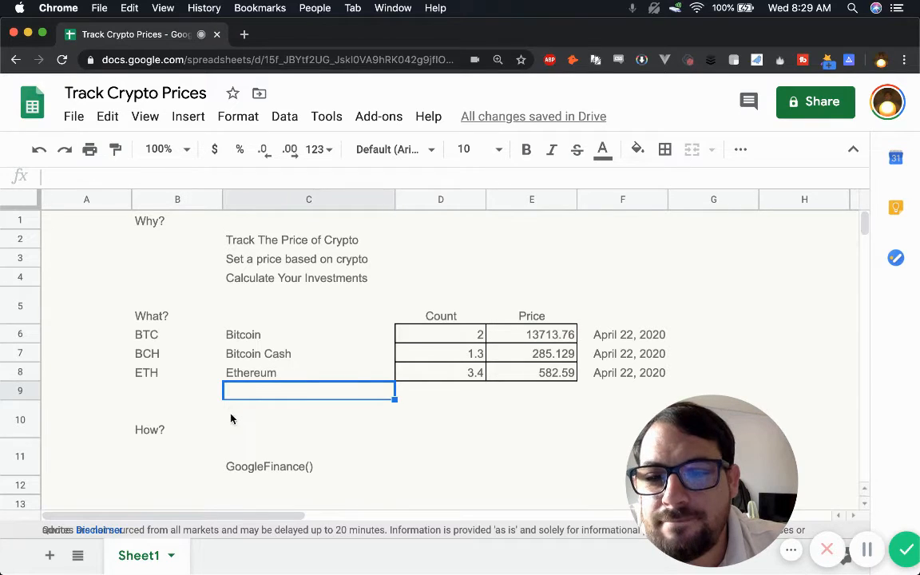
pyautogui.click(309, 467)
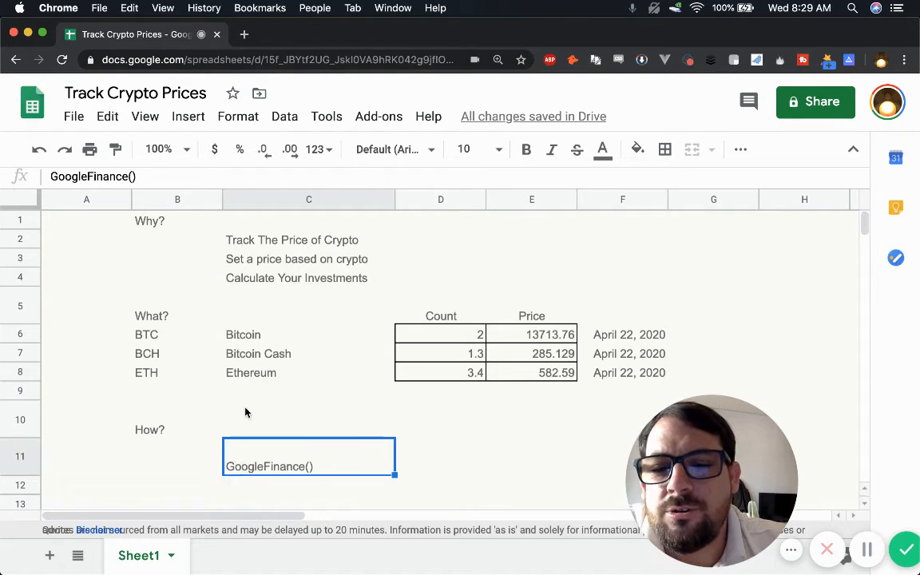
pyautogui.moveTo(265, 428)
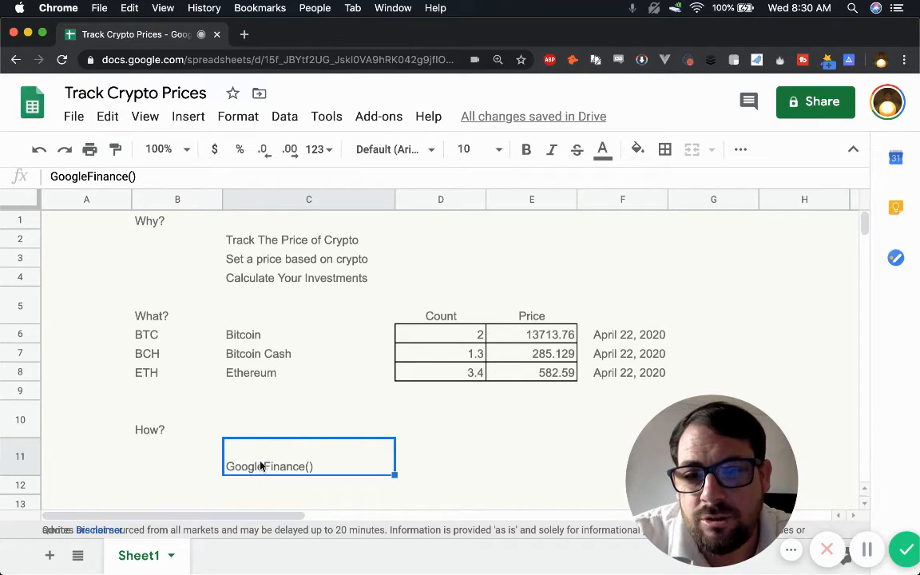
# - Enter =GOOGLEFINANCE("nasdaq:goog") in C10, returning 1216.34
pyautogui.click(309, 420)
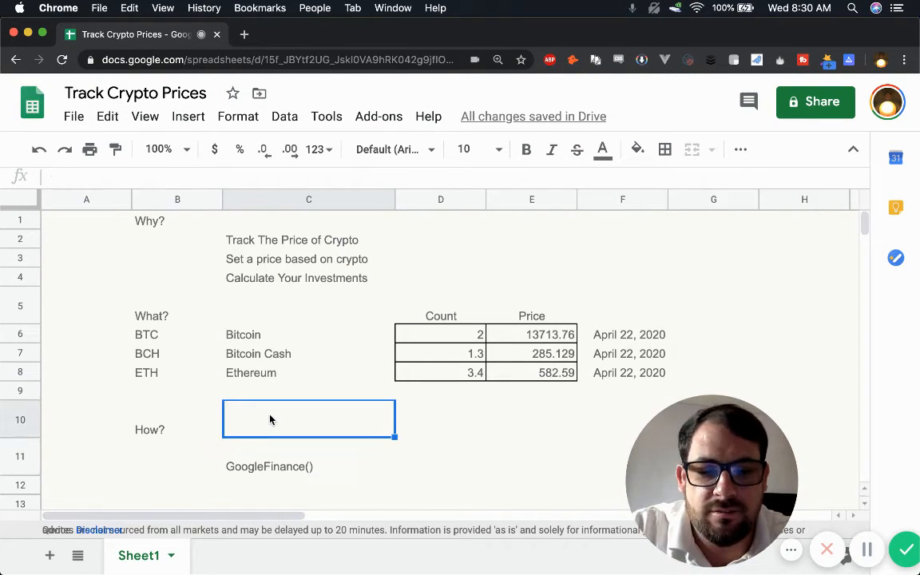
pyautogui.write('=gogo')
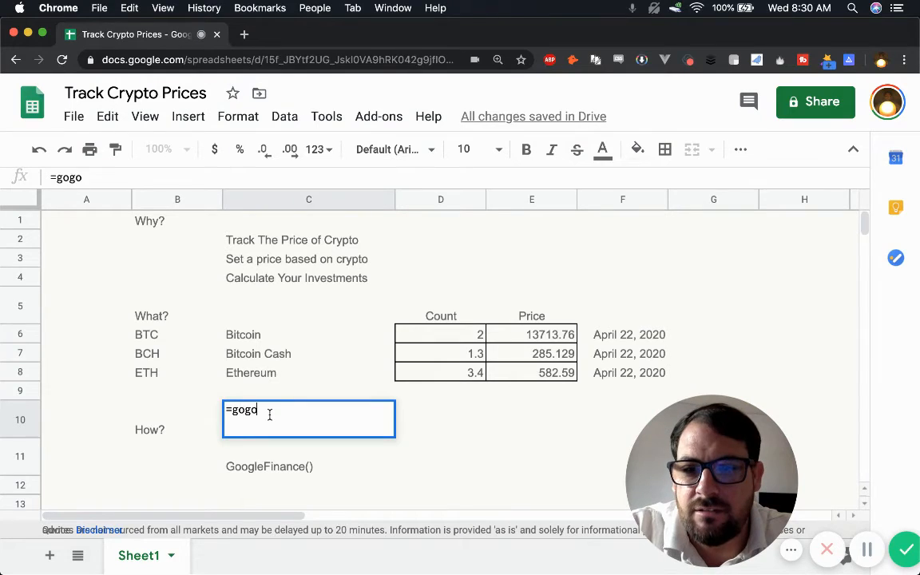
pyautogui.press('Backspace')
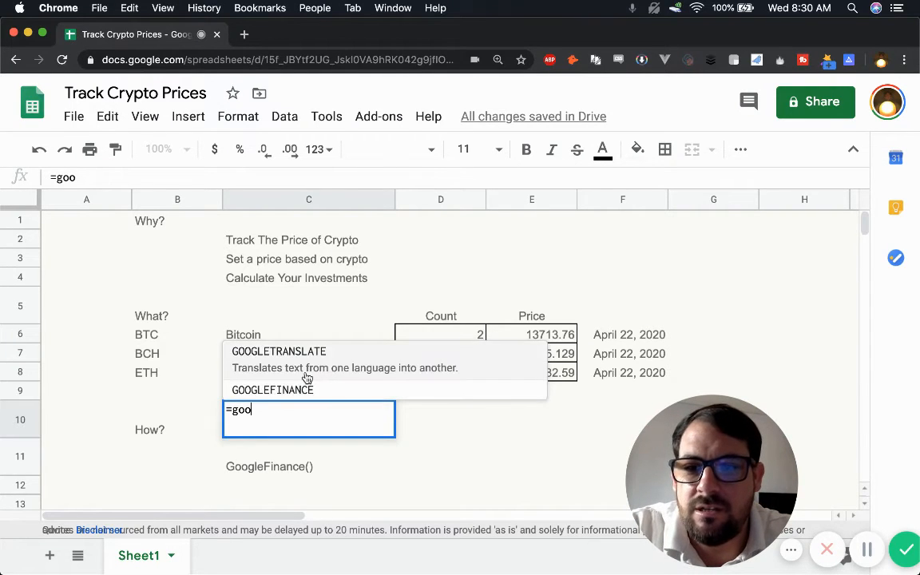
pyautogui.click(278, 351)
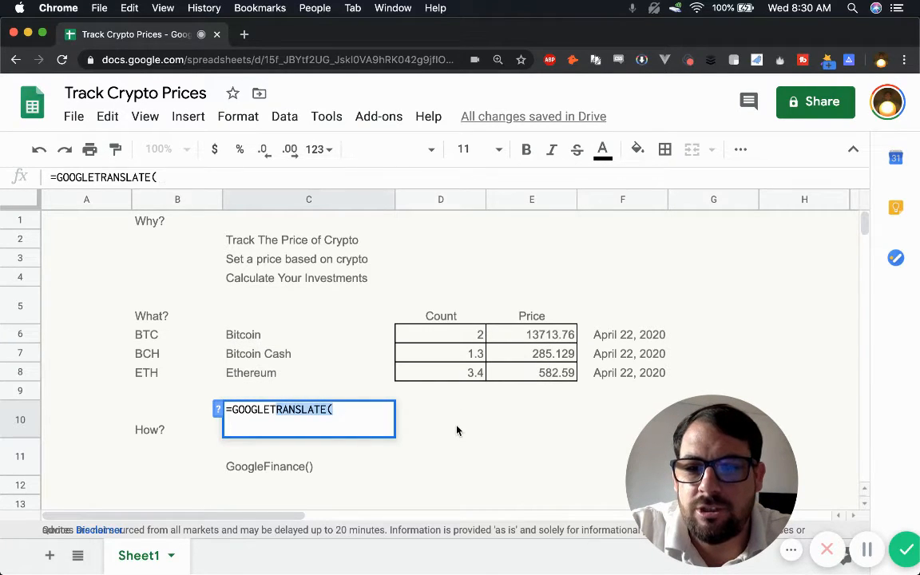
pyautogui.write('GOOGLEFINANCE(')
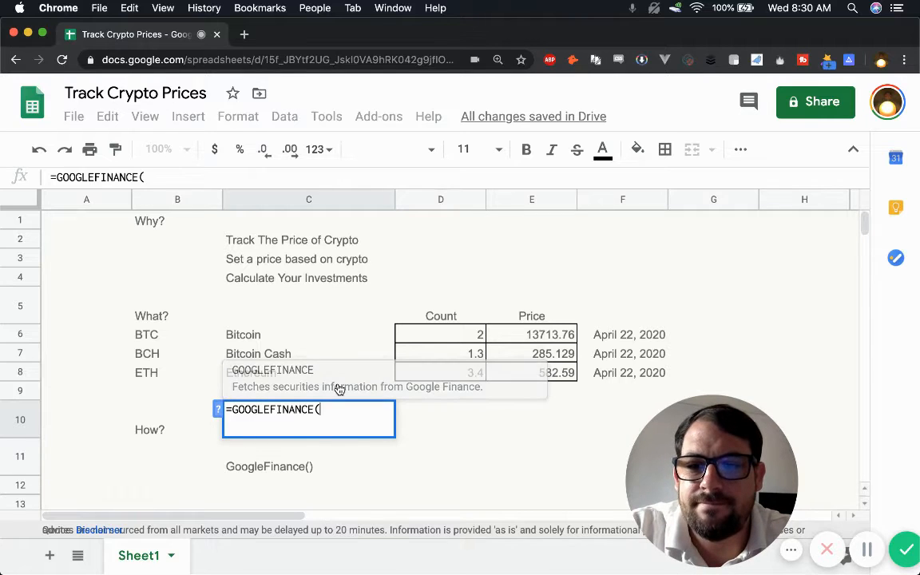
pyautogui.write('"na')
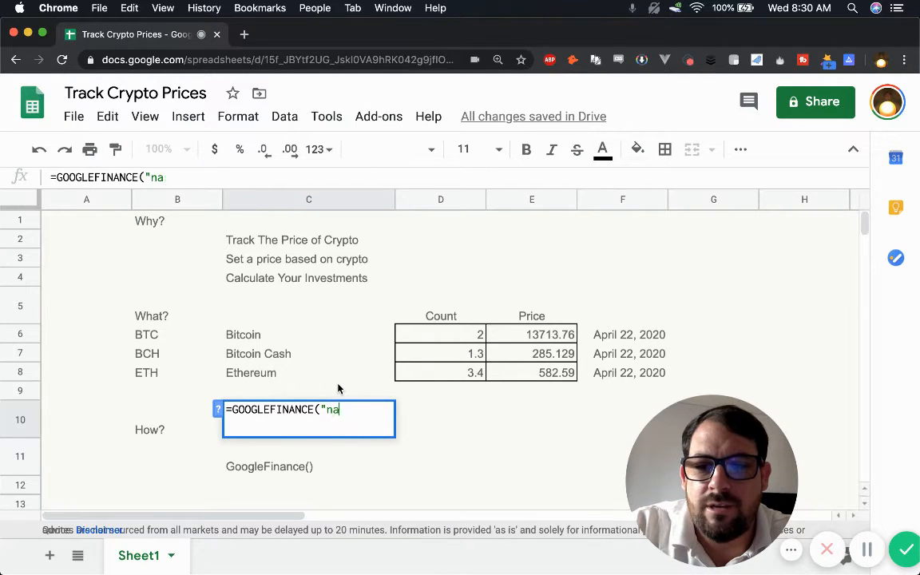
pyautogui.write('sdad')
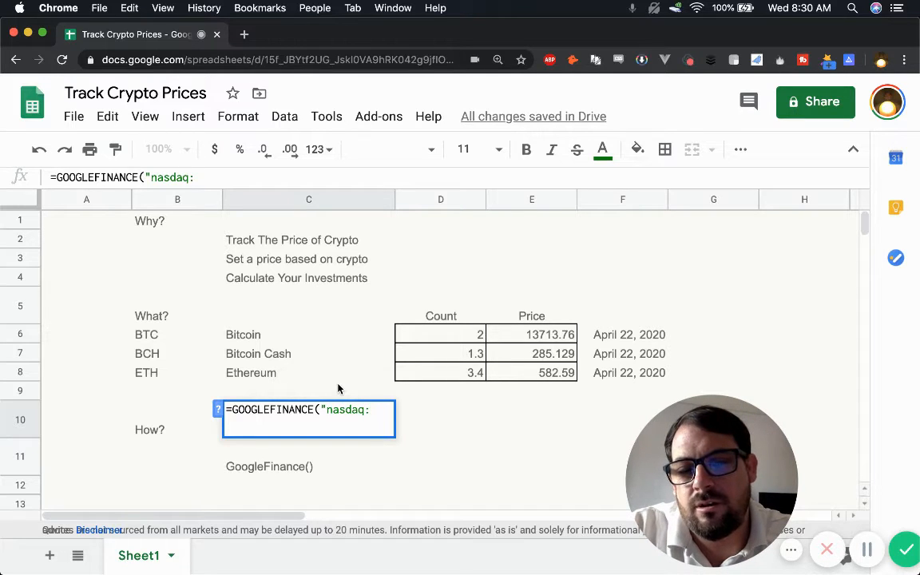
pyautogui.write('googl')
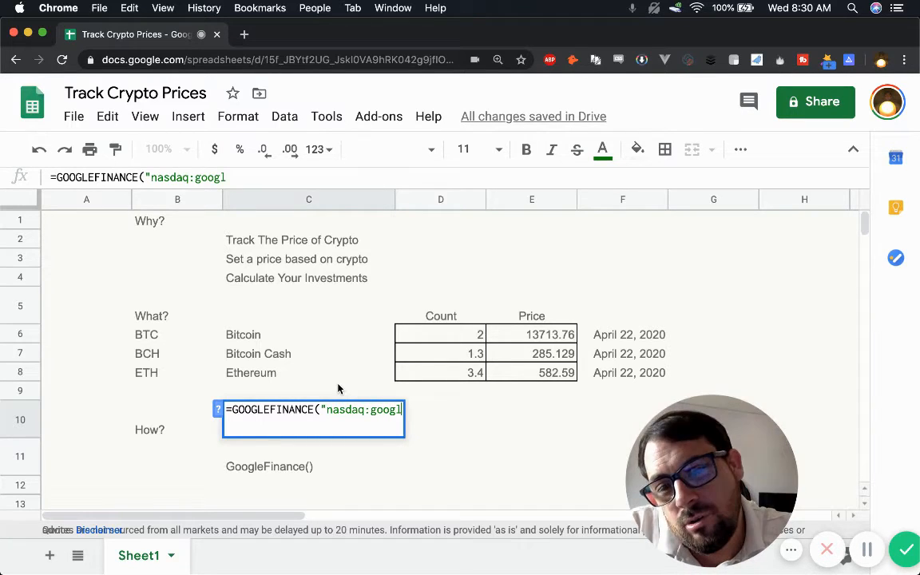
pyautogui.press('enter')
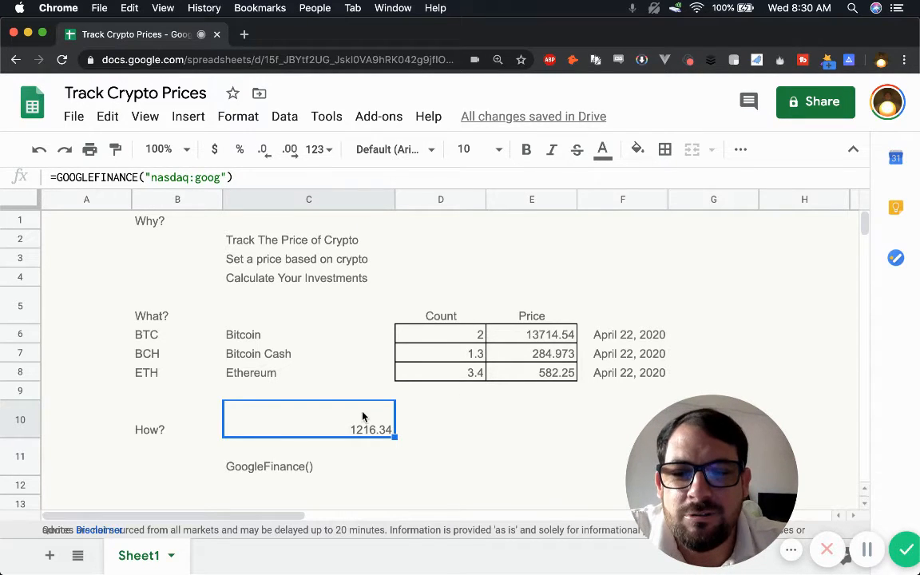
pyautogui.moveTo(320, 435)
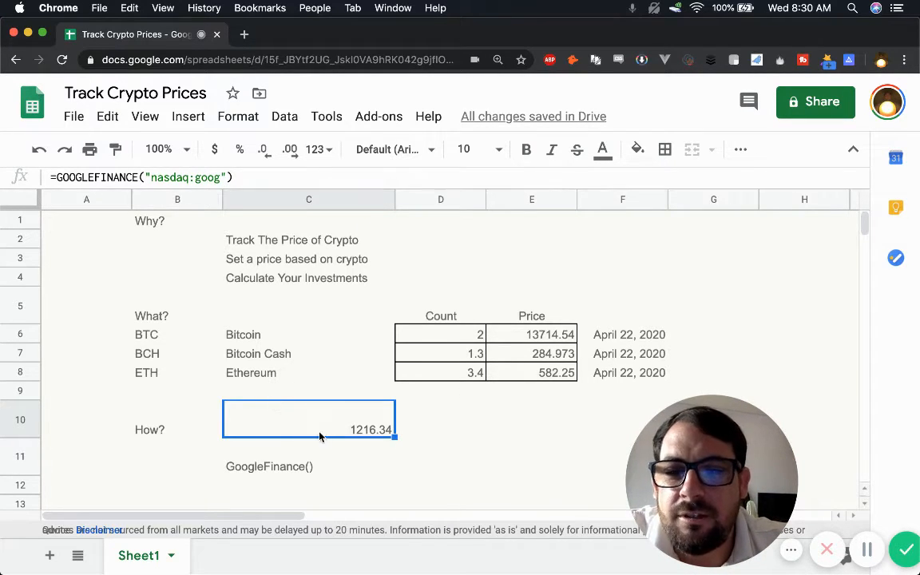
# - Rewrite C10 as =GOOGLEFINANCE("USDIDR") after trying "IDRUSD", showing 15590.2
pyautogui.doubleClick(309, 419)
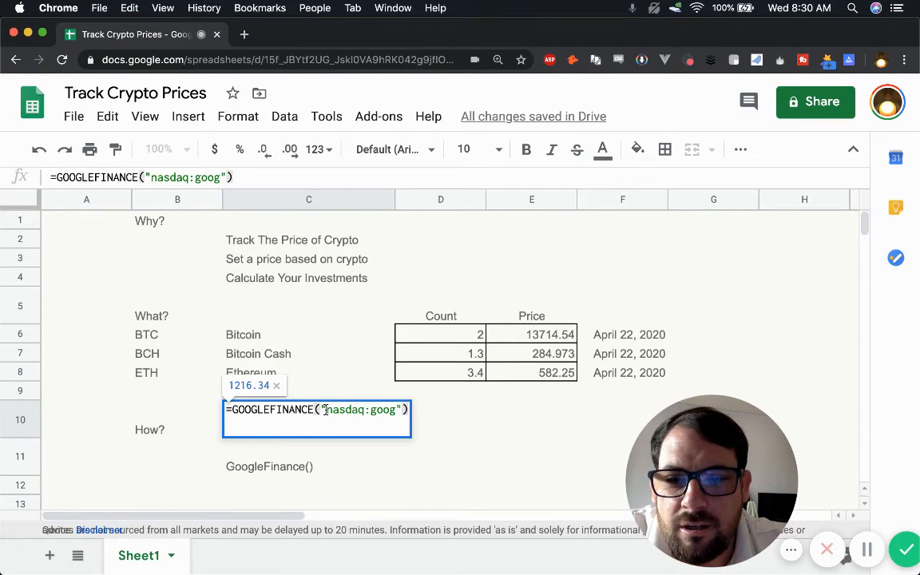
pyautogui.write('IDR')
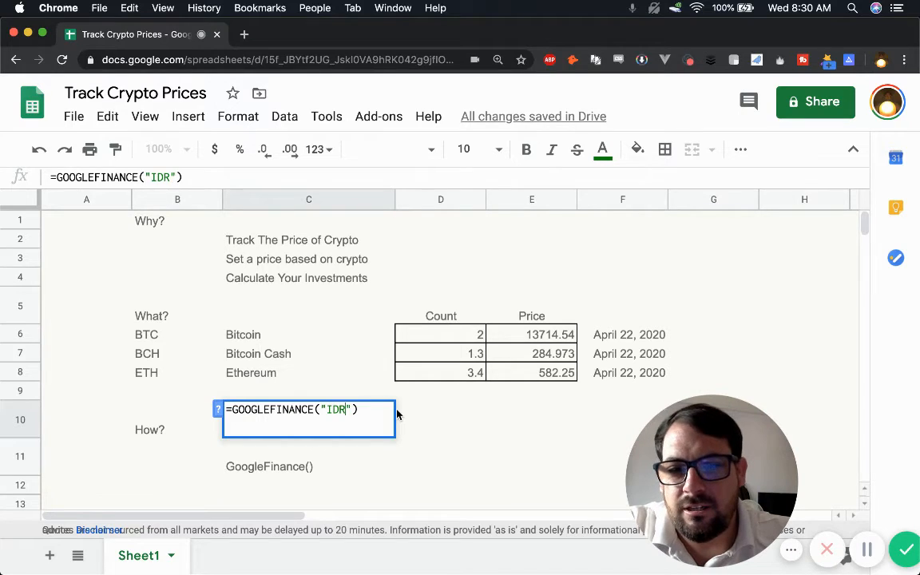
pyautogui.write('USD')
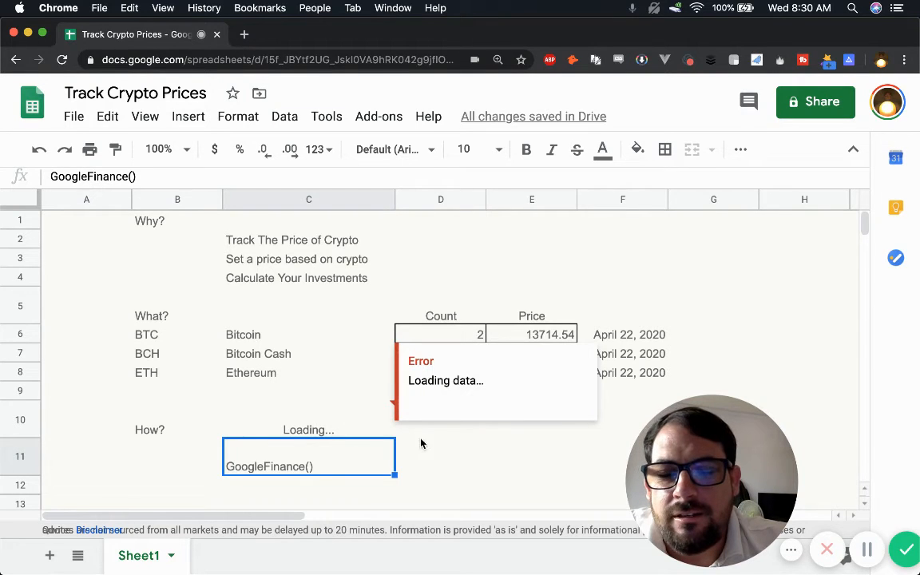
pyautogui.write('=GOOGLEFINANCE("IDRUSD")')
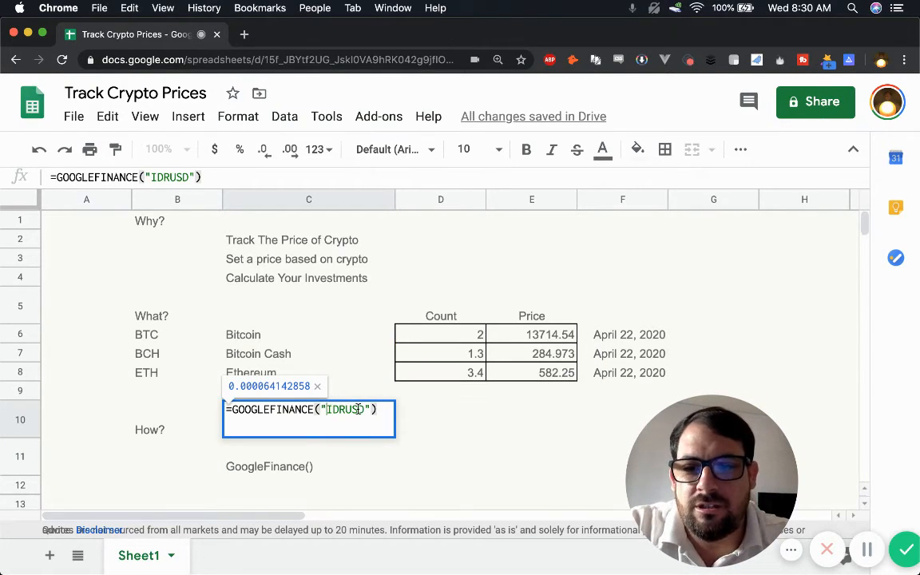
pyautogui.write('U')
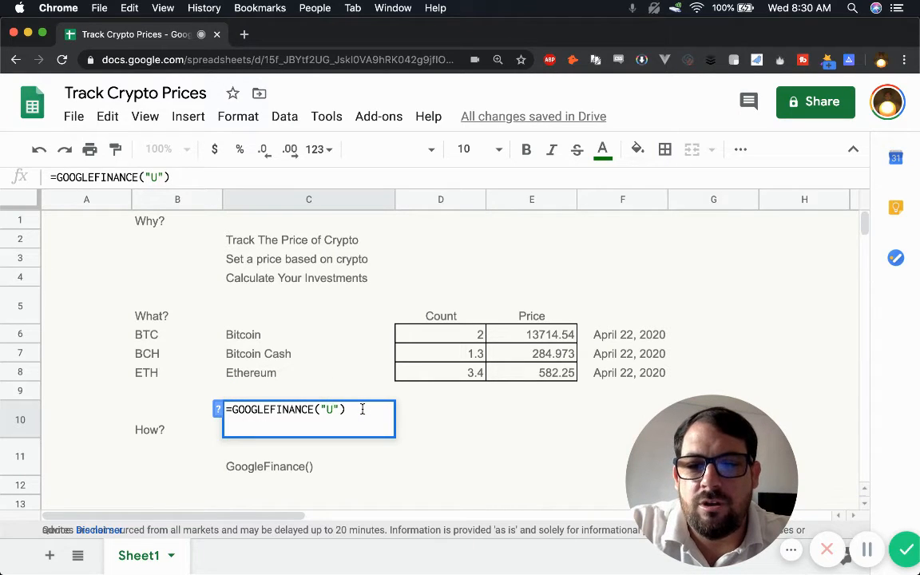
pyautogui.press('enter')
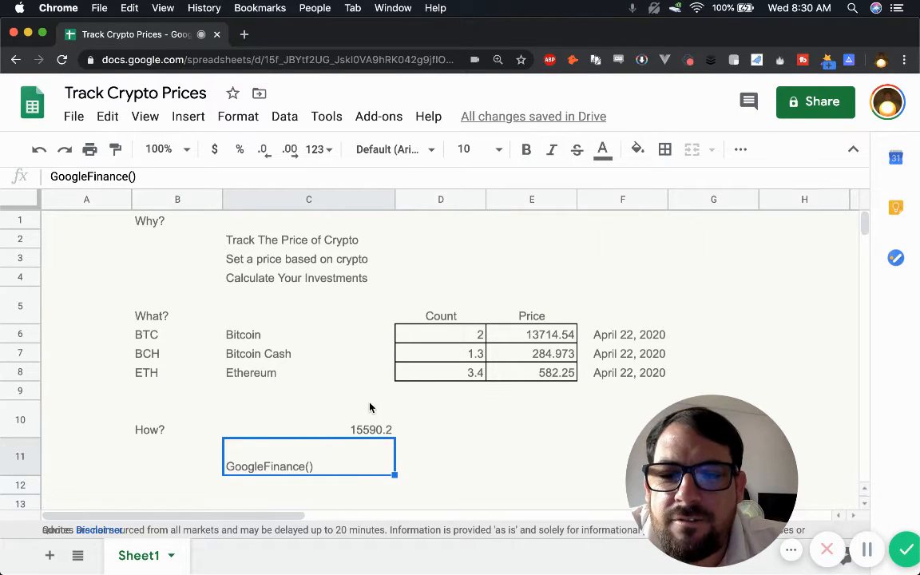
pyautogui.write('=GOOGLEFINANCE("USDIDR")')
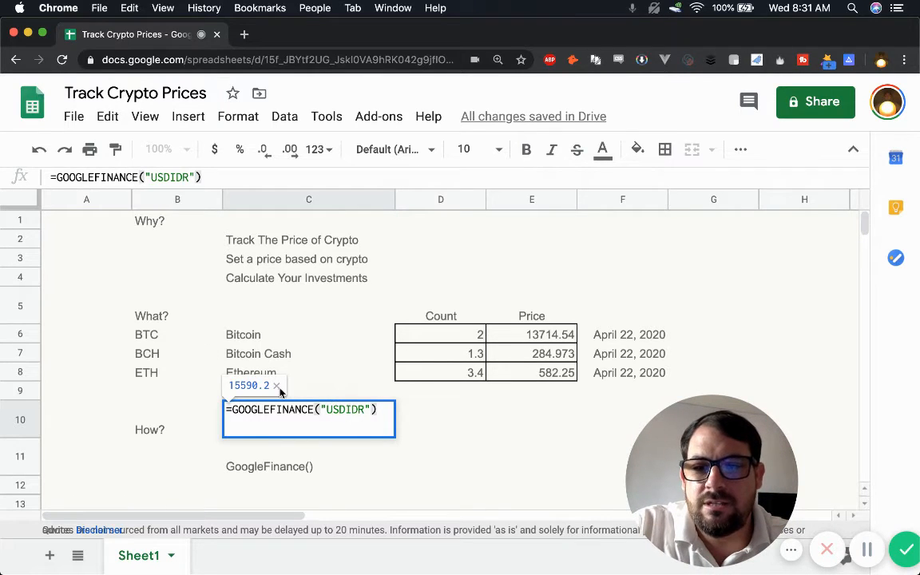
pyautogui.moveTo(149, 375)
pyautogui.write('BTC')
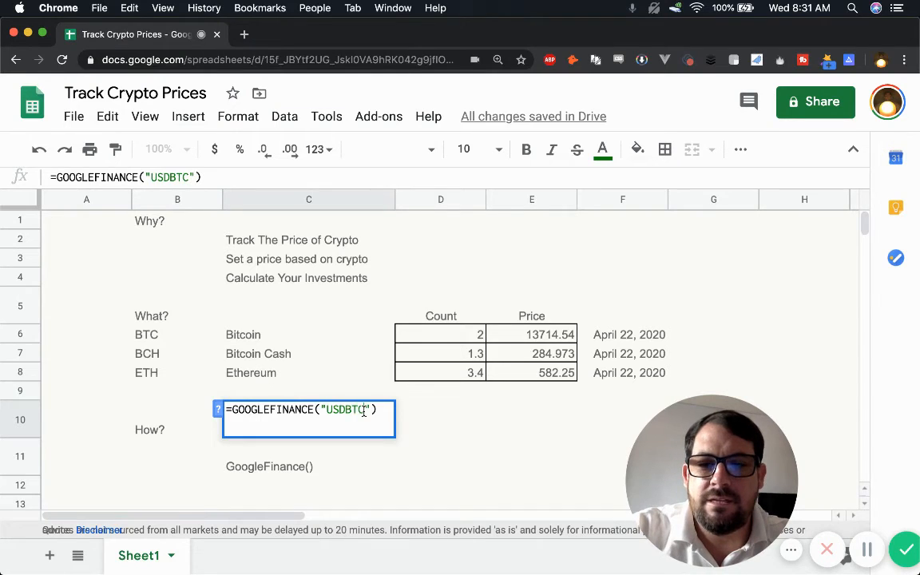
# - Quote BTCUSD in C10 (6857.27) after trying the USDBTC lookup
pyautogui.press('enter')
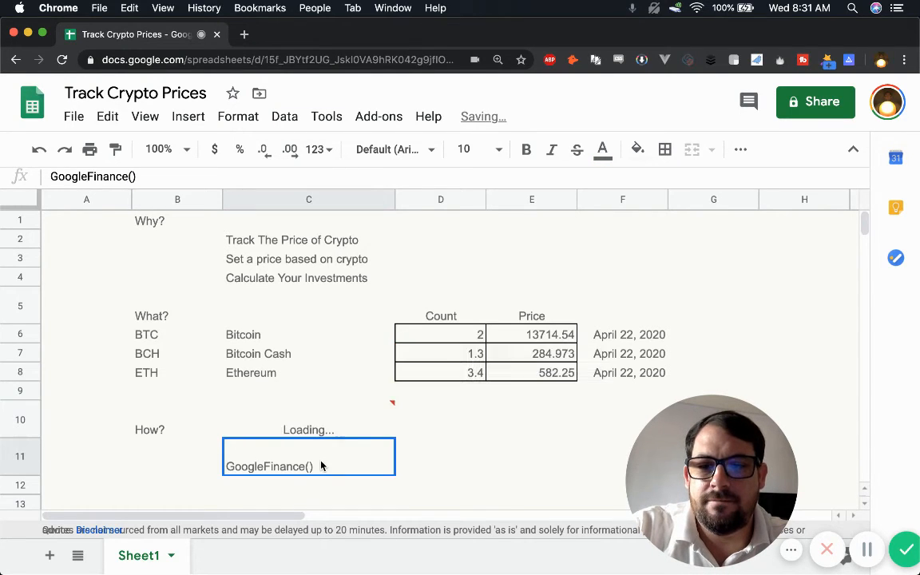
pyautogui.write('=GOOGLEFINANCE("USDBTC")')
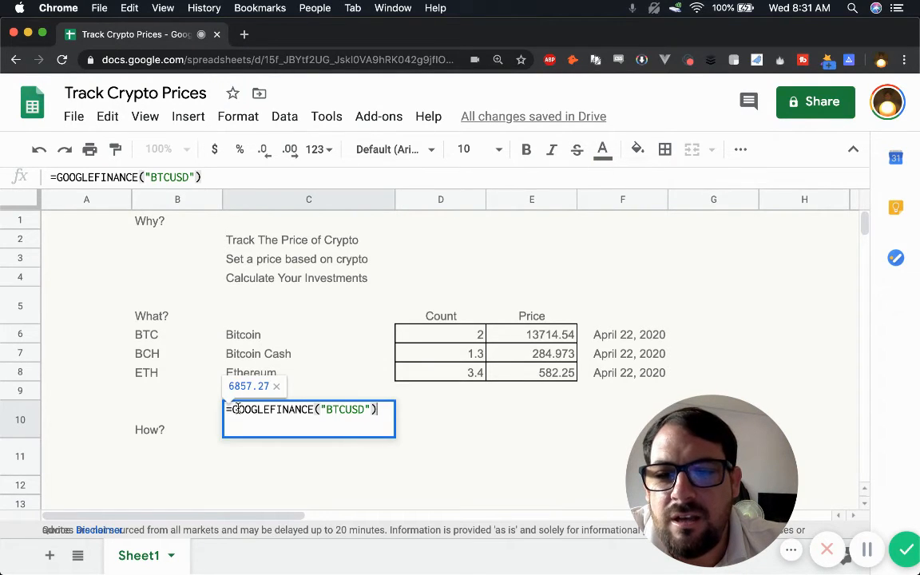
pyautogui.click(531, 334)
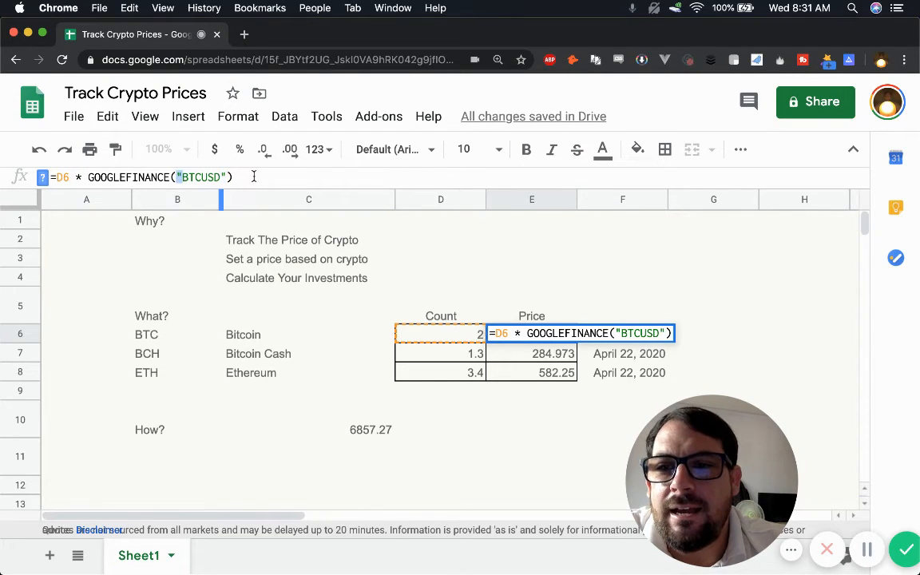
# - Confirm the Bitcoin price formula, set its count to 3.45, and format prices as dollars
pyautogui.press('Enter')
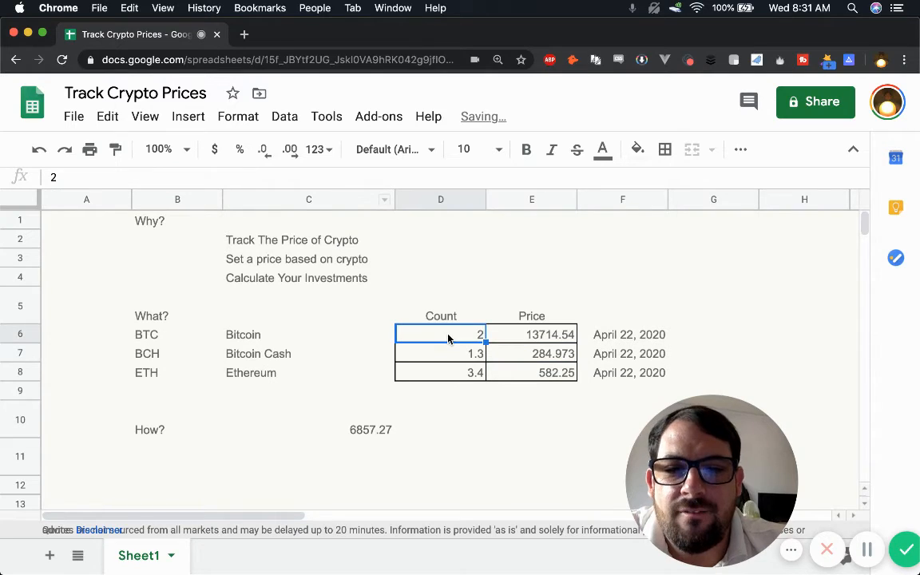
pyautogui.write('3.45')
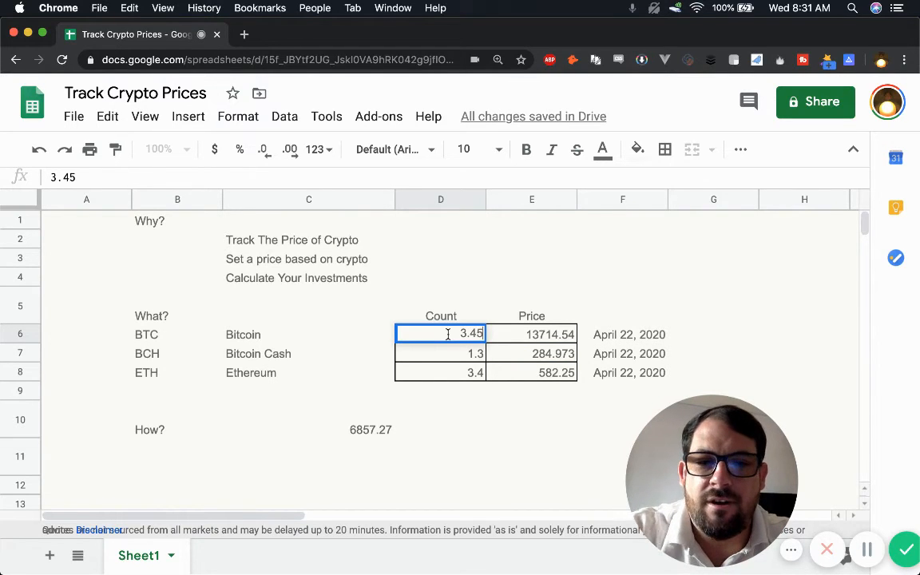
pyautogui.click(531, 334)
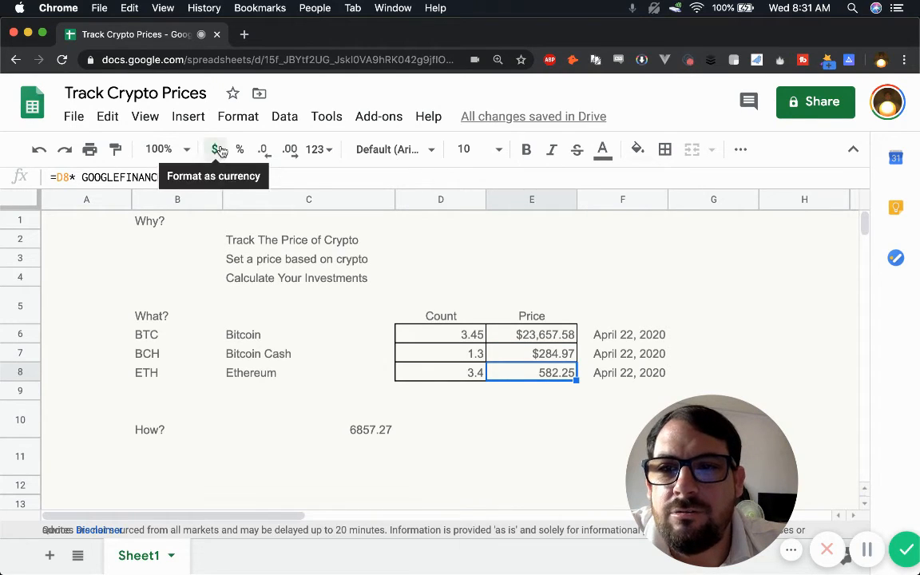
pyautogui.click(215, 149)
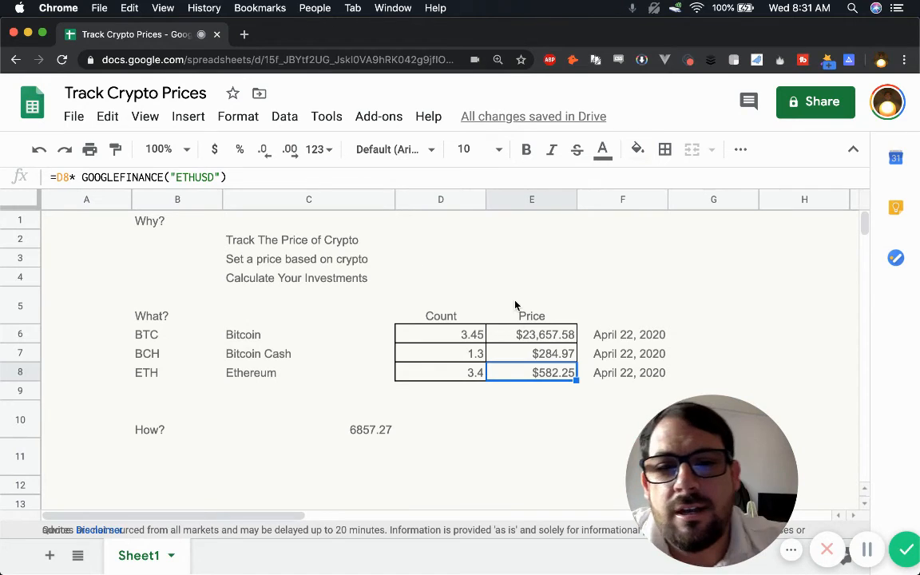
pyautogui.click(531, 334)
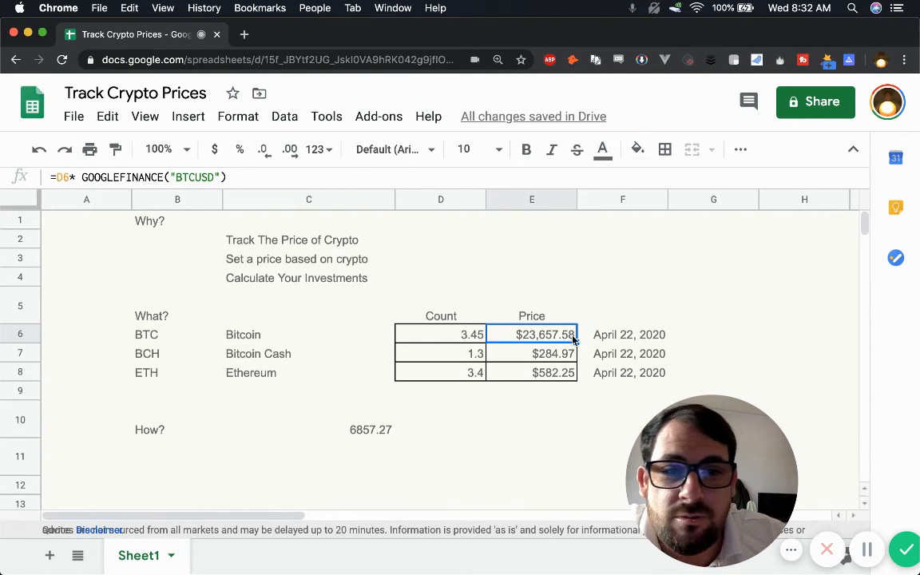
pyautogui.click(628, 335)
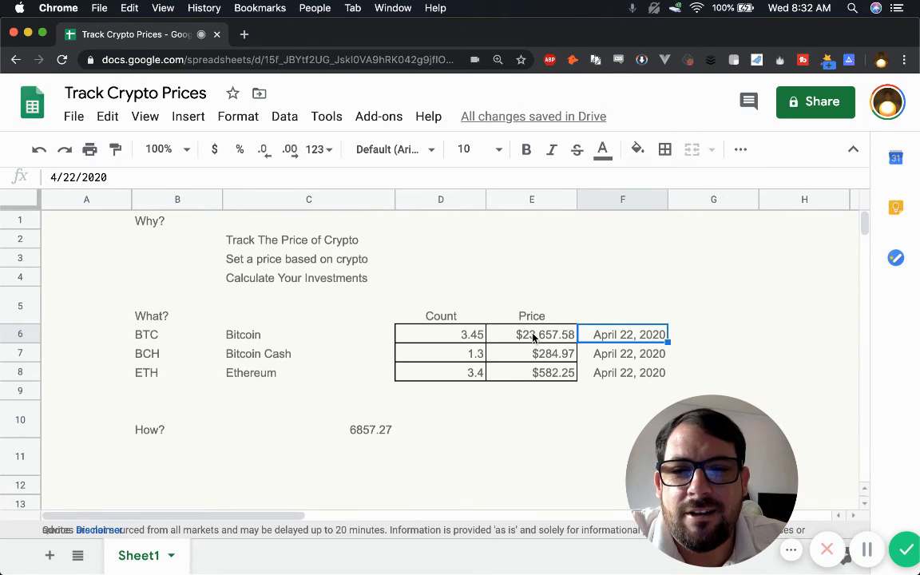
pyautogui.click(440, 334)
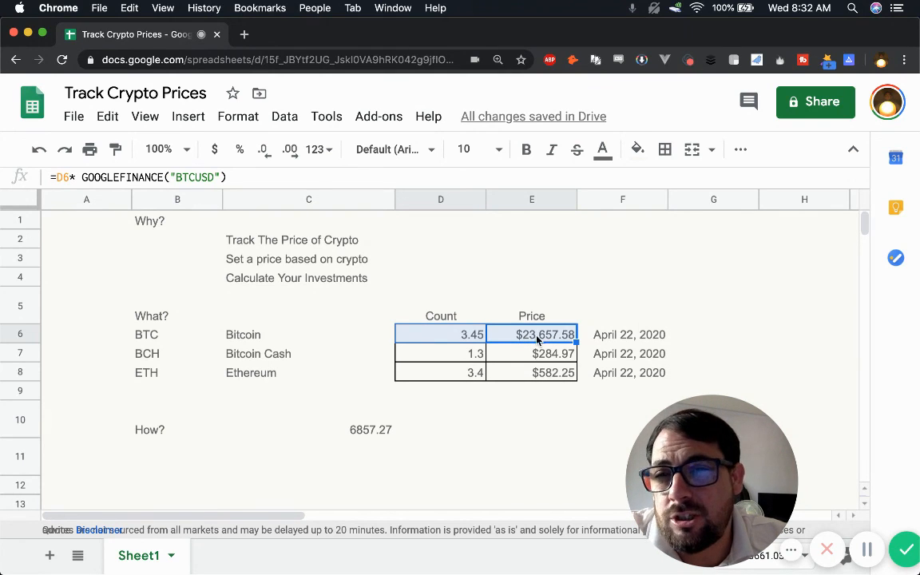
pyautogui.click(629, 334)
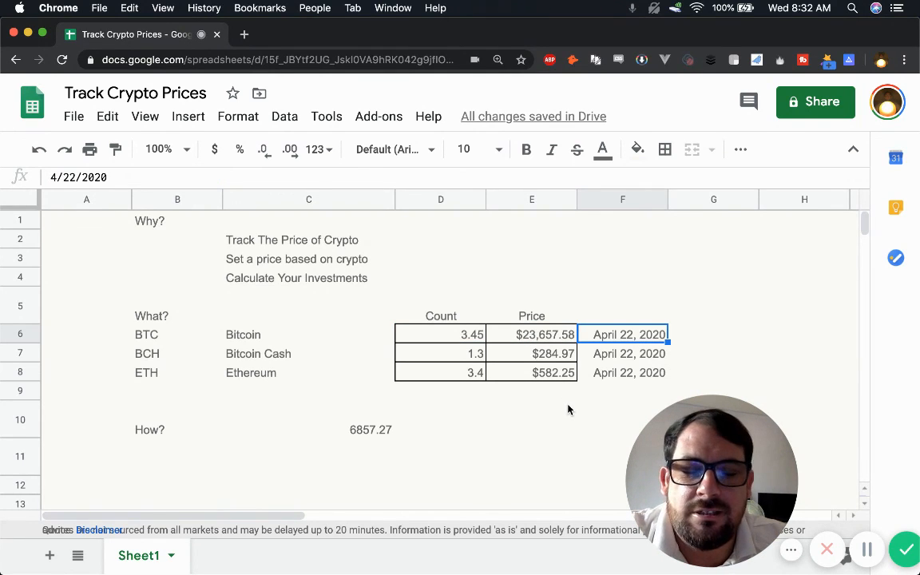